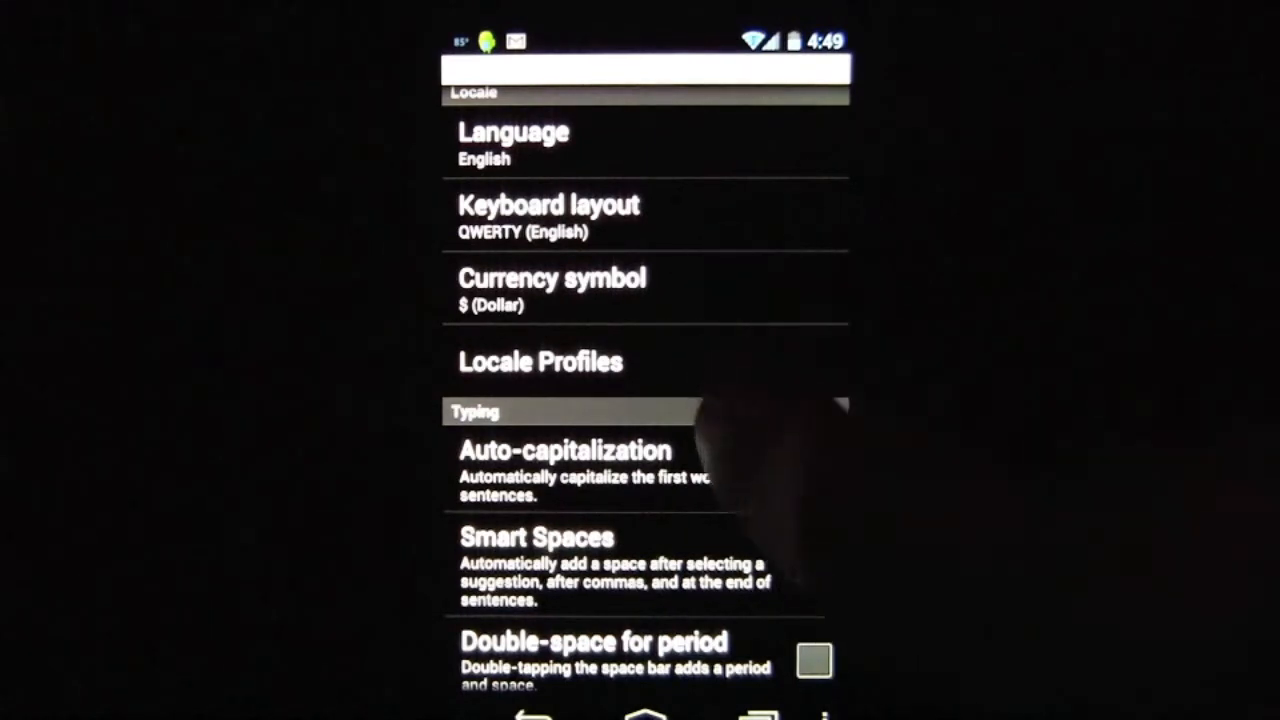
Open the keyboard layout choices and close them without changing the layout.
{"action": "left_click", "coordinate": [540, 362]}
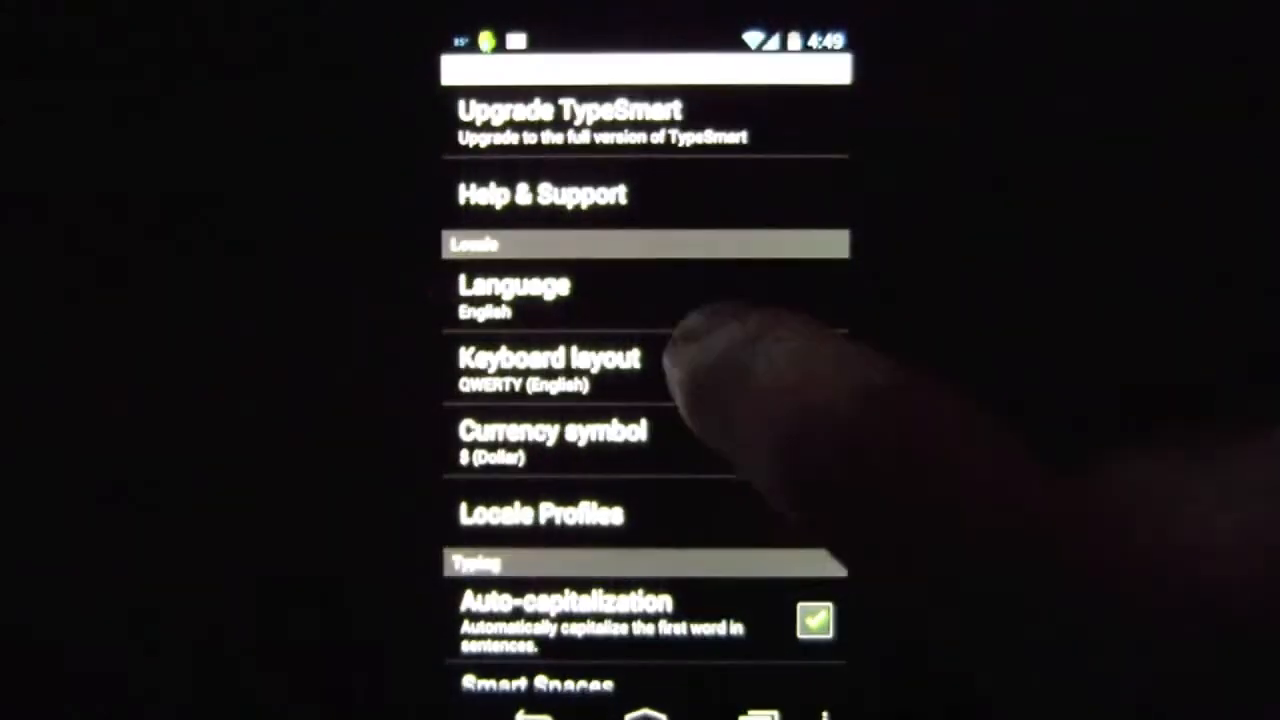
{"action": "left_click", "coordinate": [514, 295]}
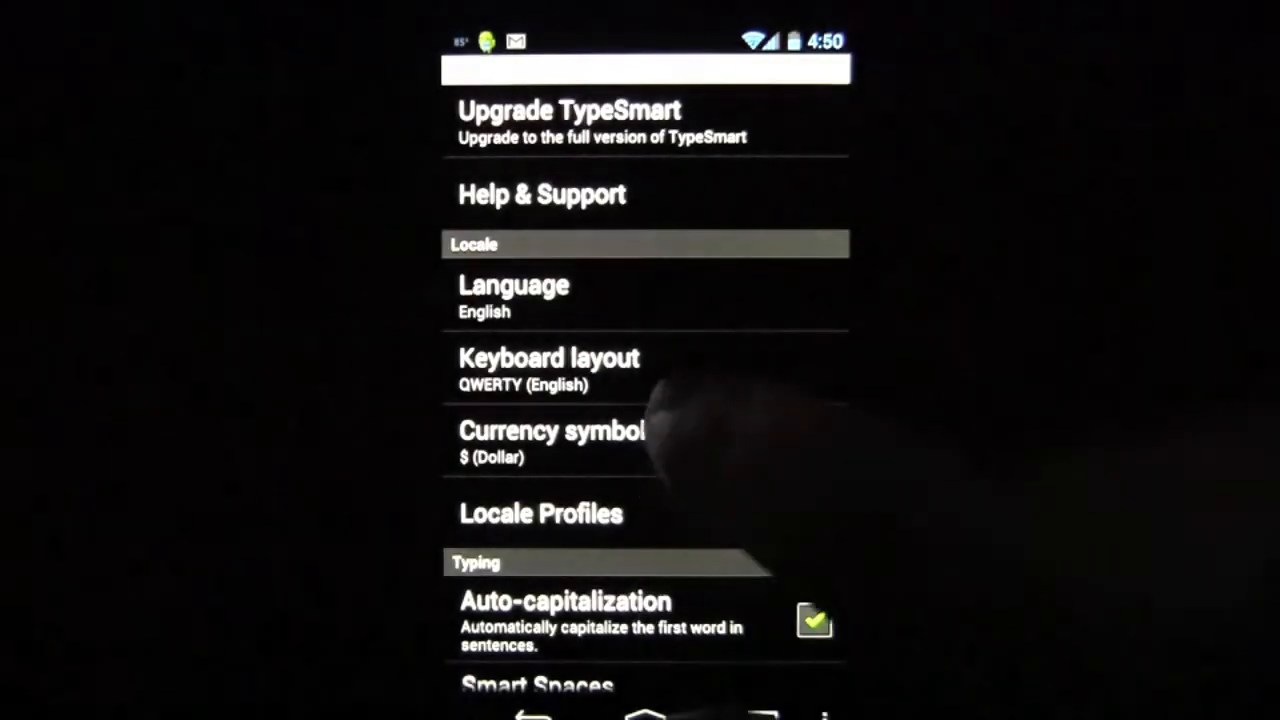
{"action": "left_click", "coordinate": [549, 358]}
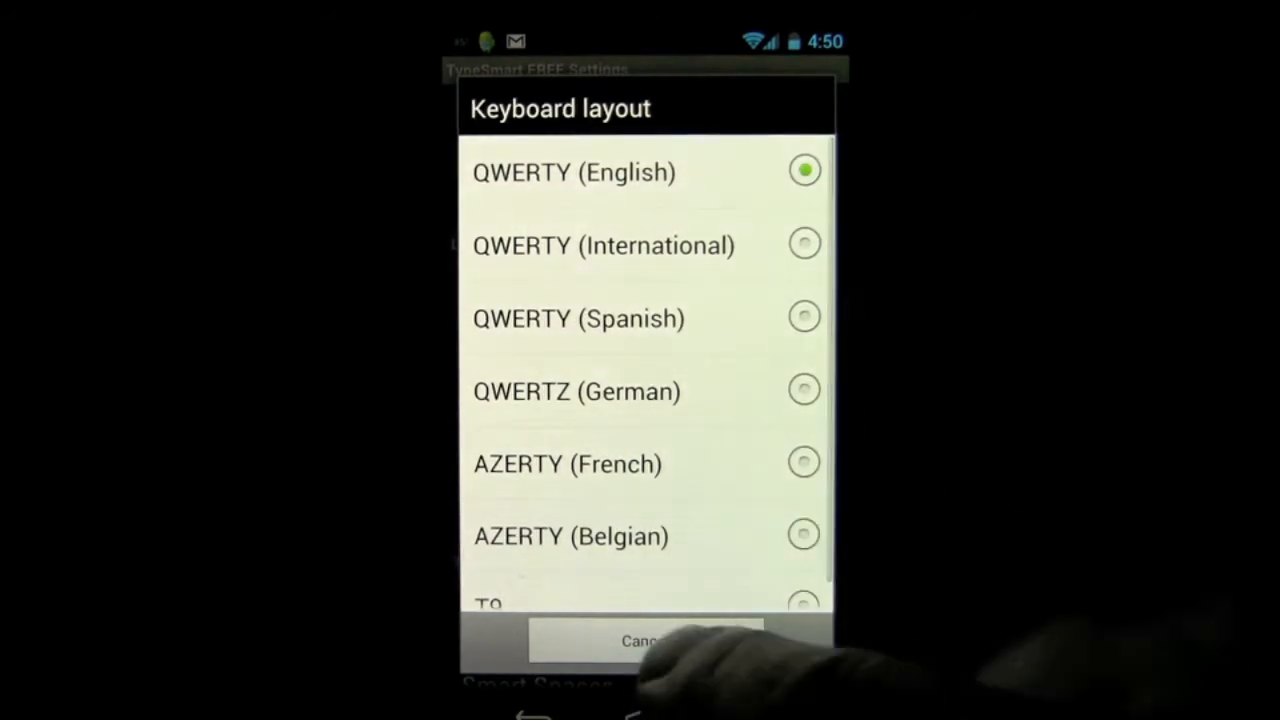
{"action": "left_click", "coordinate": [645, 640]}
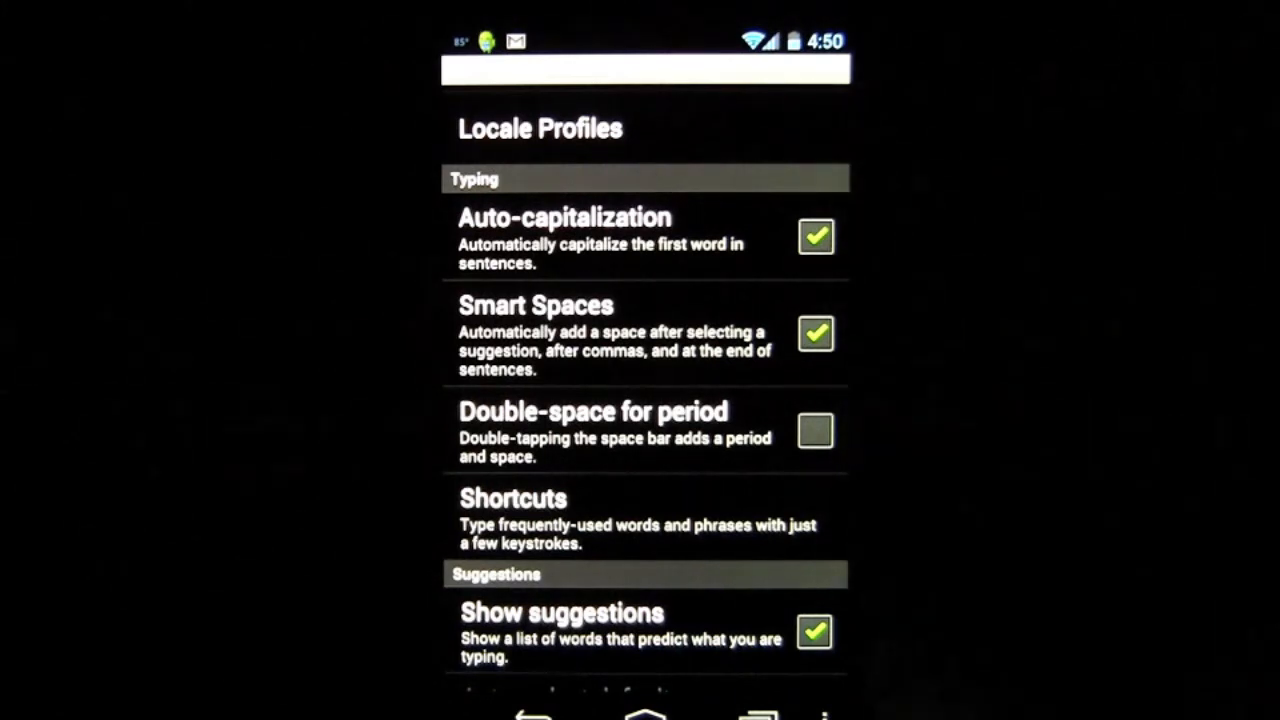
Enable Double-space for period, view the Shortcuts list, then scroll down to Suggestions.
{"action": "left_click", "coordinate": [815, 430]}
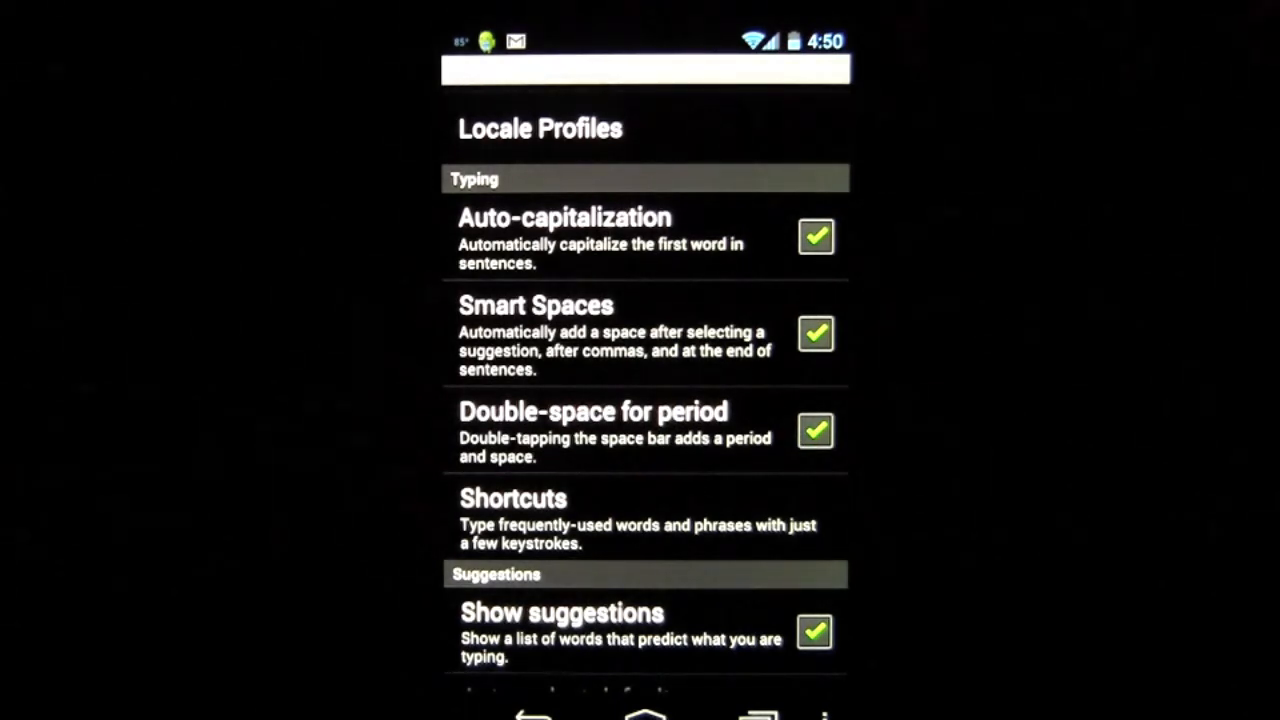
{"action": "left_click", "coordinate": [513, 498]}
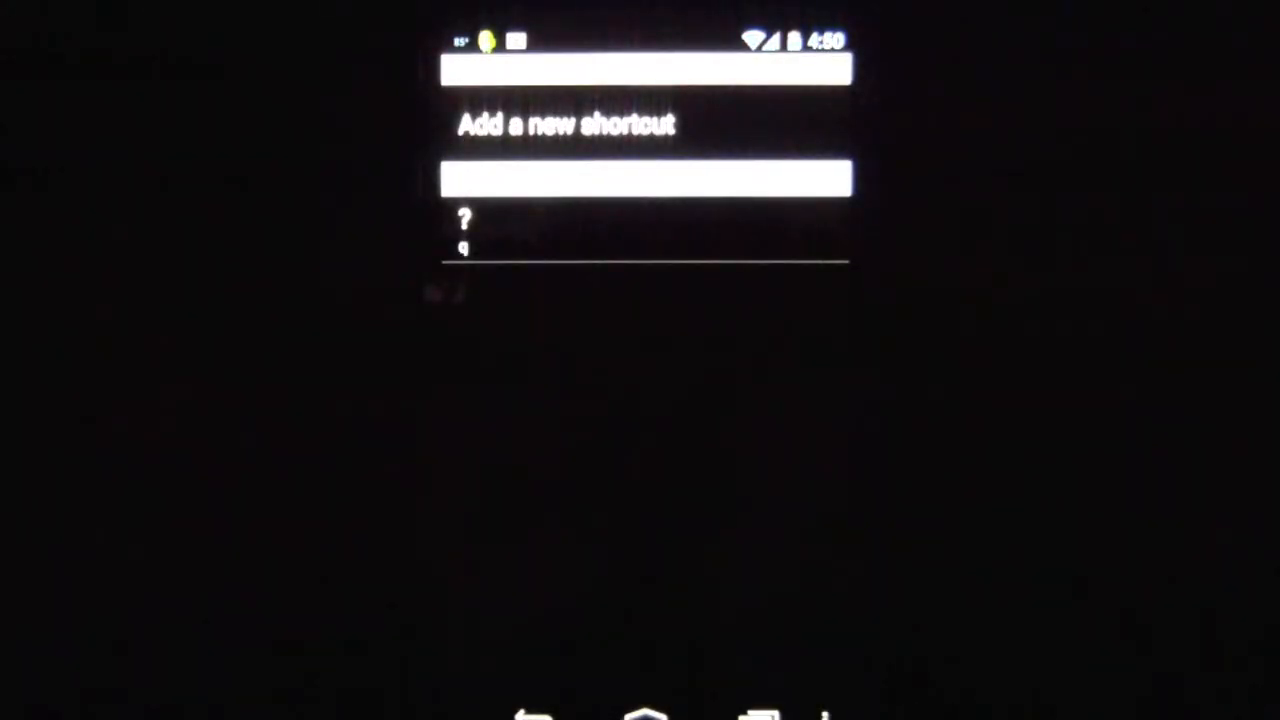
{"action": "left_click", "coordinate": [695, 121]}
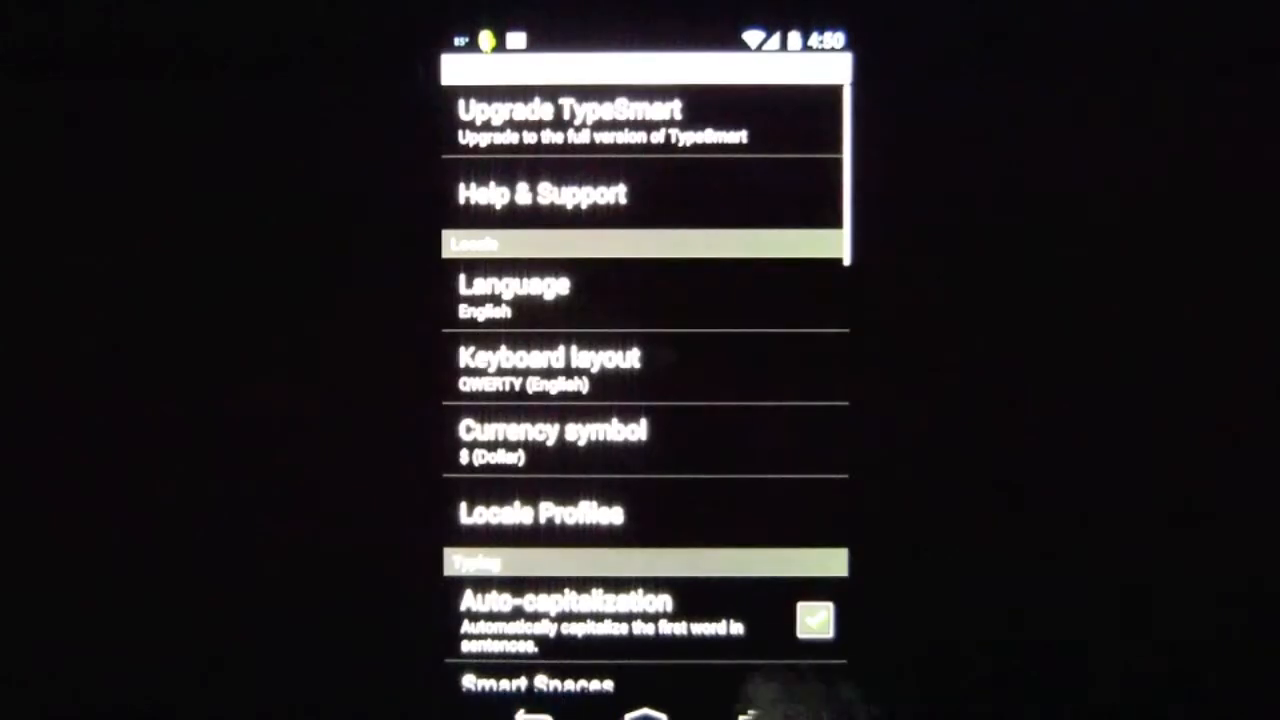
{"action": "scroll", "scroll_direction": "down", "scroll_amount": 3}
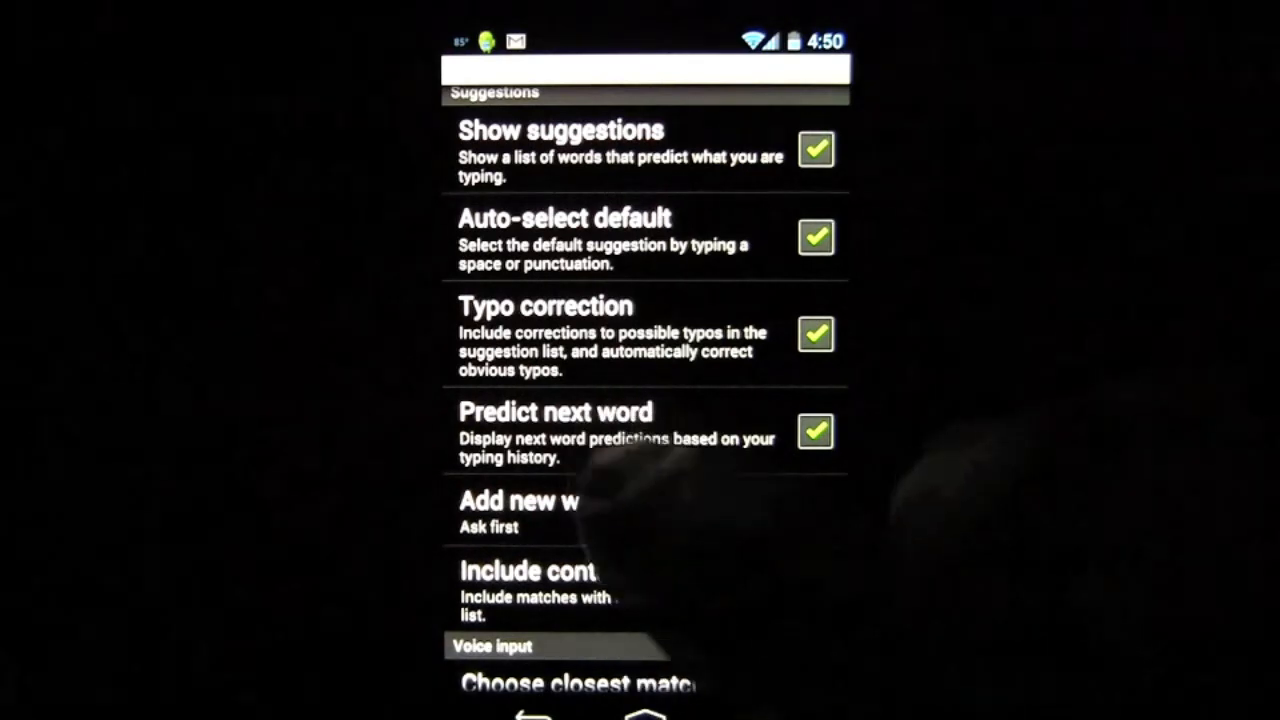
{"action": "scroll", "scroll_direction": "down", "scroll_amount": 3}
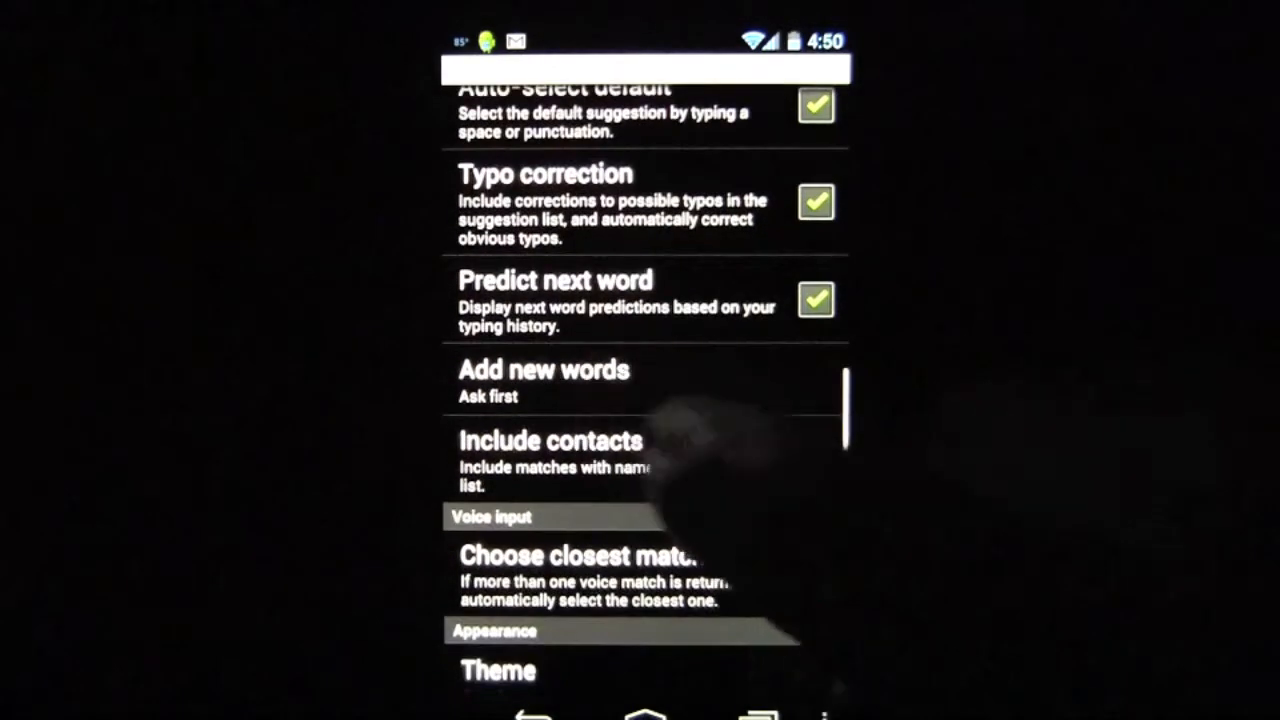
{"action": "left_click", "coordinate": [543, 381]}
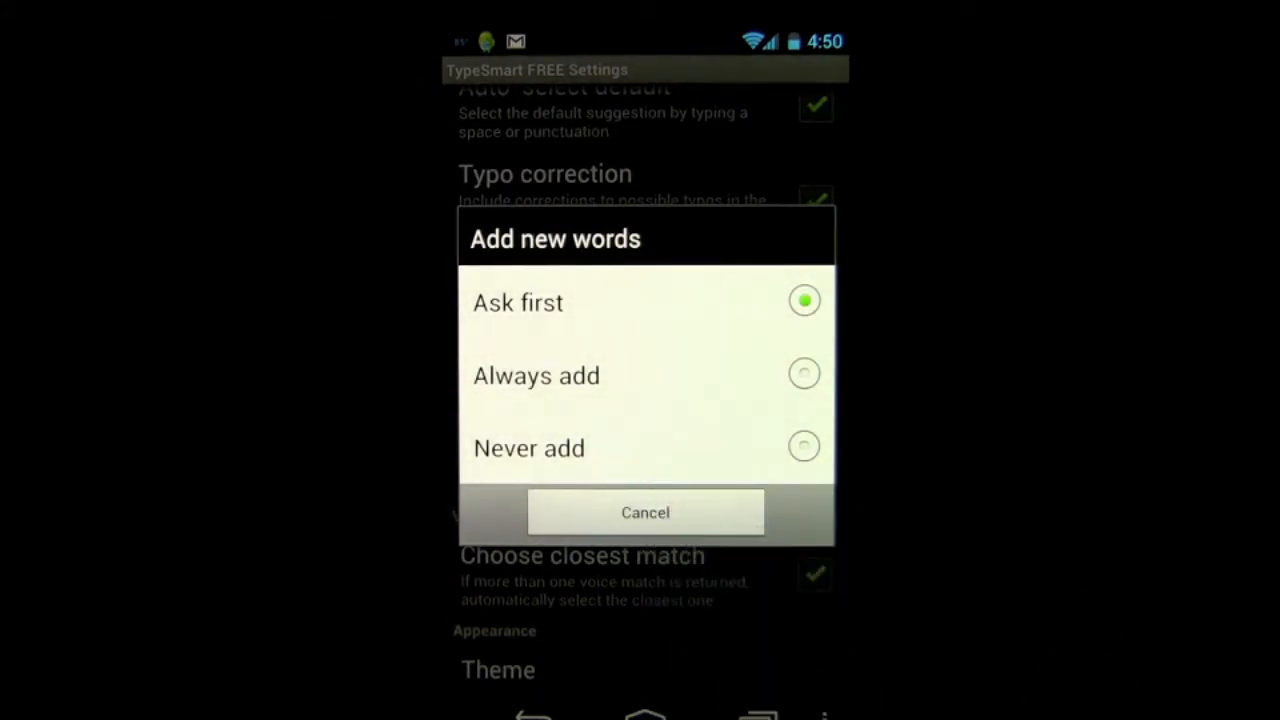
{"action": "left_click", "coordinate": [645, 512]}
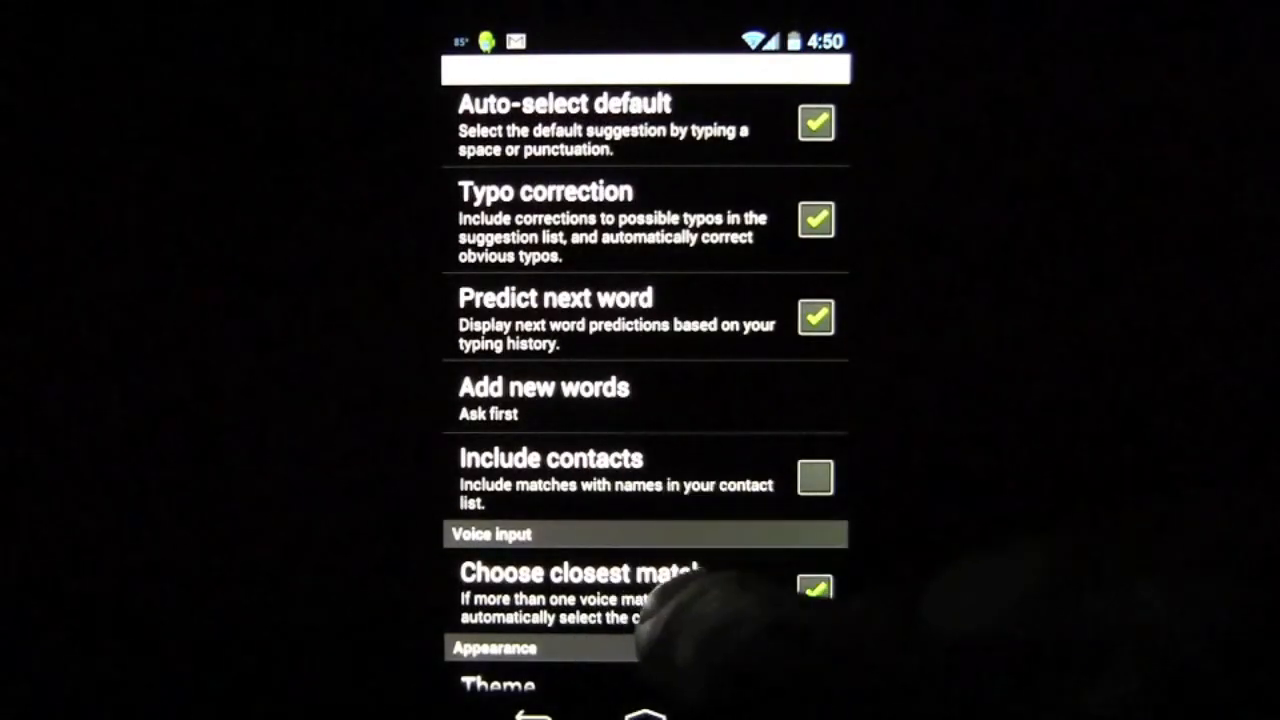
{"action": "scroll", "scroll_direction": "down", "scroll_amount": 3}
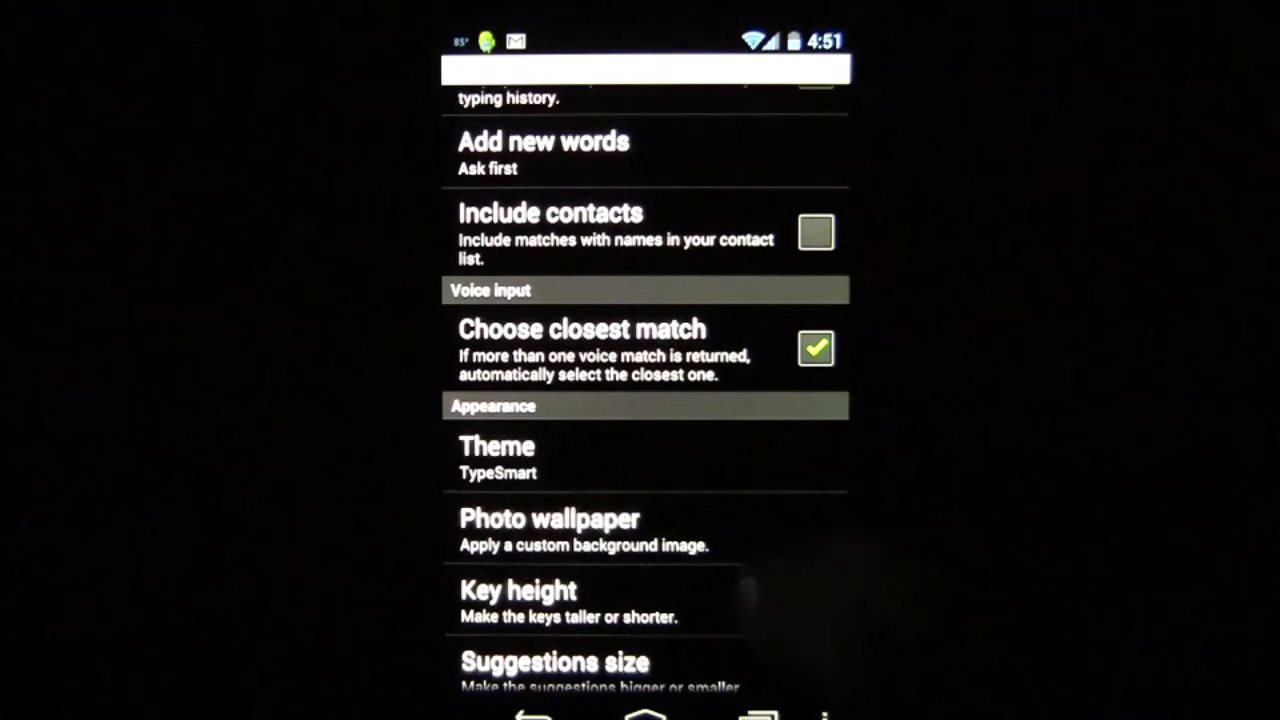
{"action": "scroll", "scroll_direction": "down", "scroll_amount": 3}
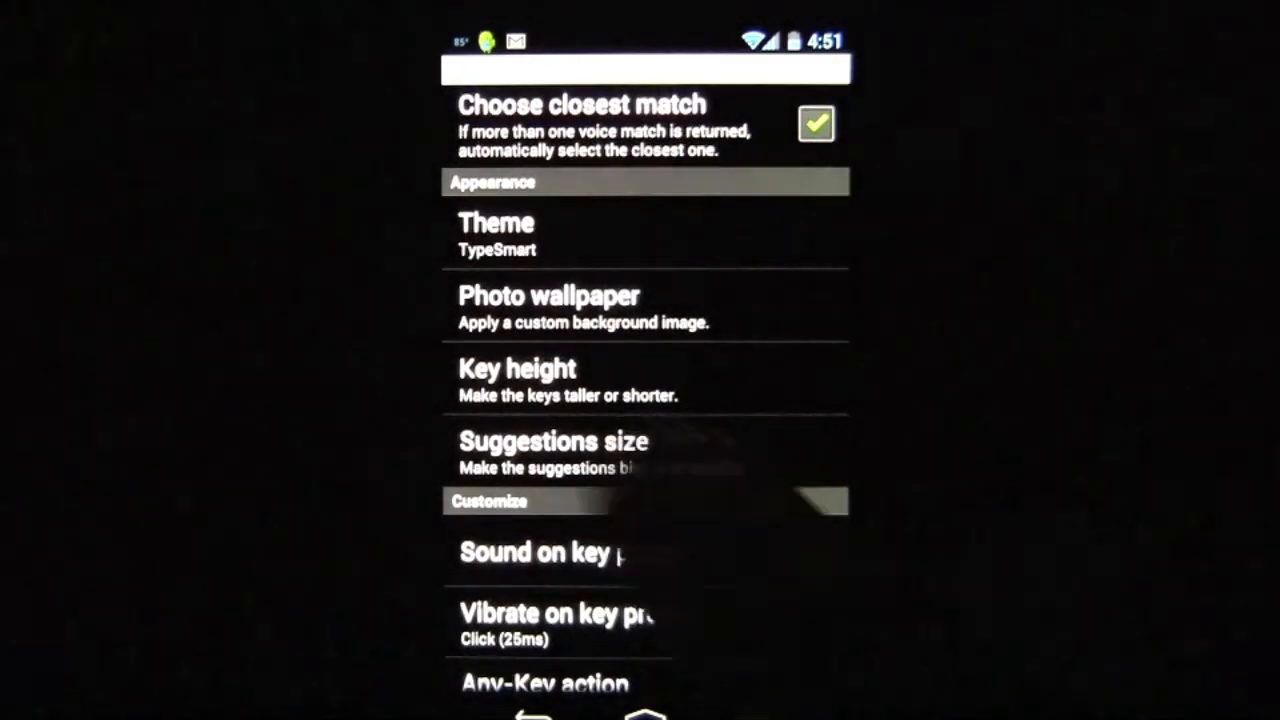
{"action": "left_click", "coordinate": [496, 223]}
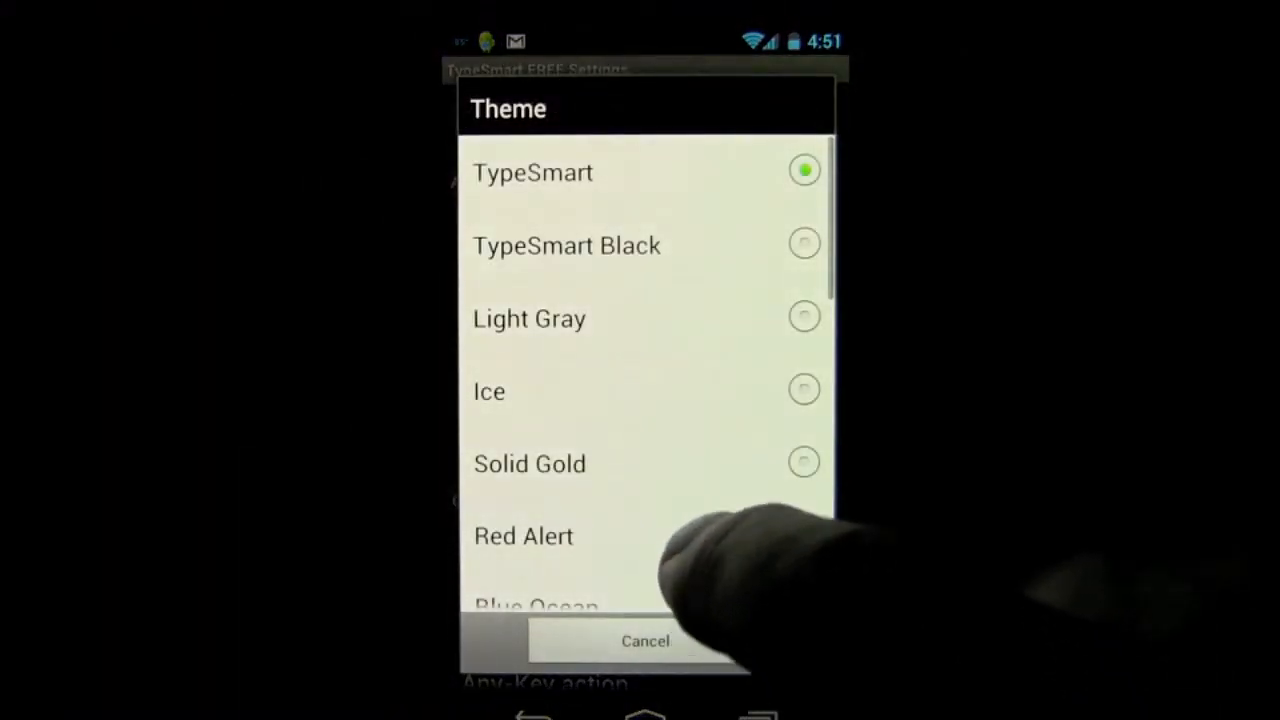
{"action": "scroll", "scroll_direction": "down", "scroll_amount": 3}
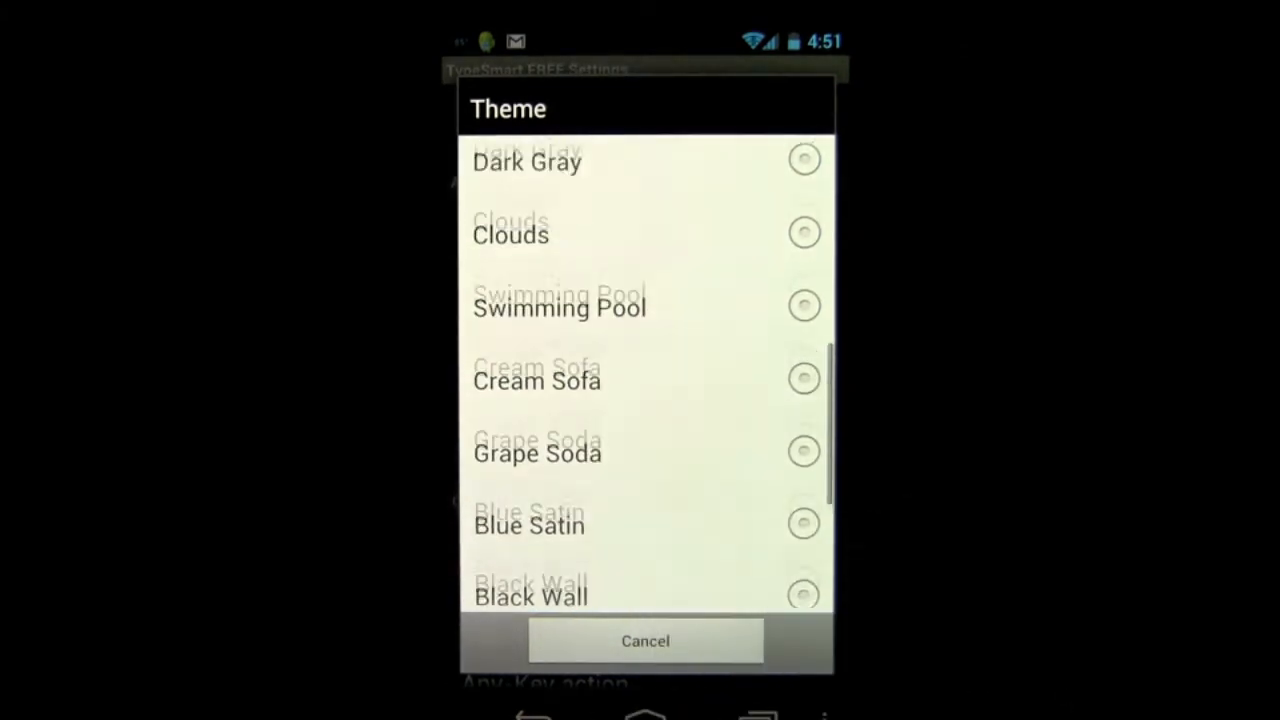
{"action": "scroll", "scroll_direction": "down", "scroll_amount": 3}
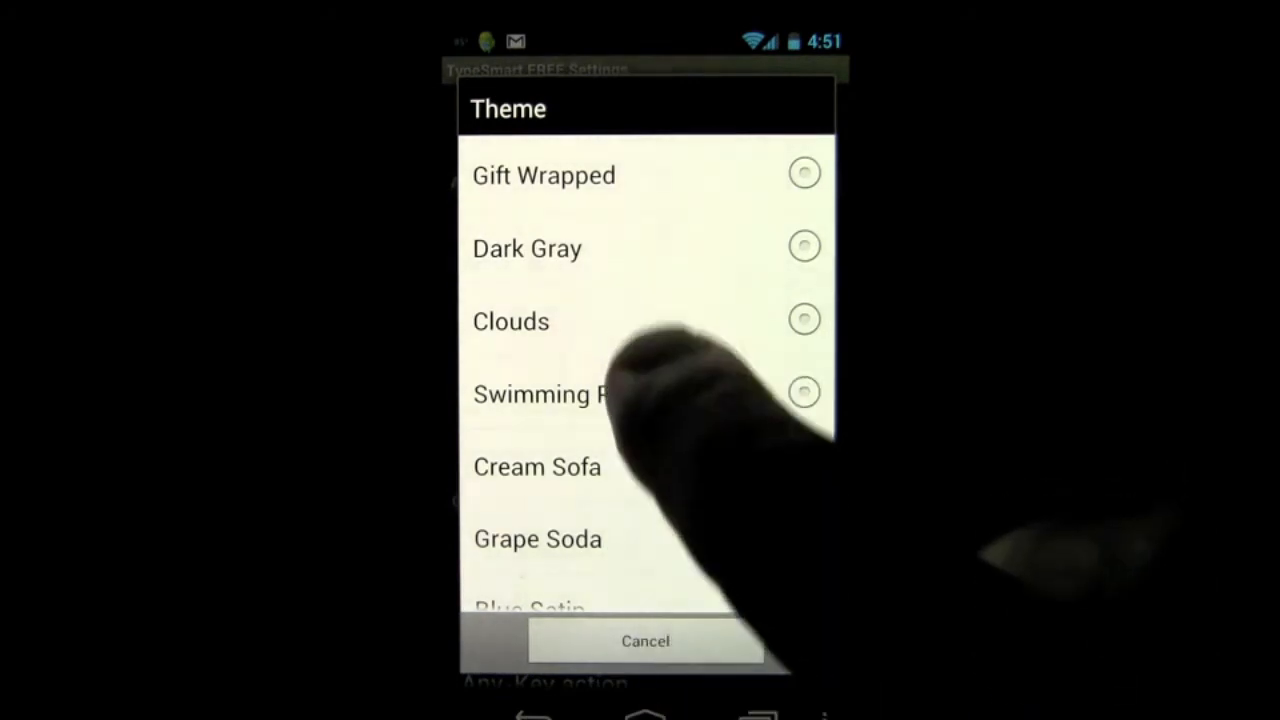
{"action": "left_click", "coordinate": [645, 641]}
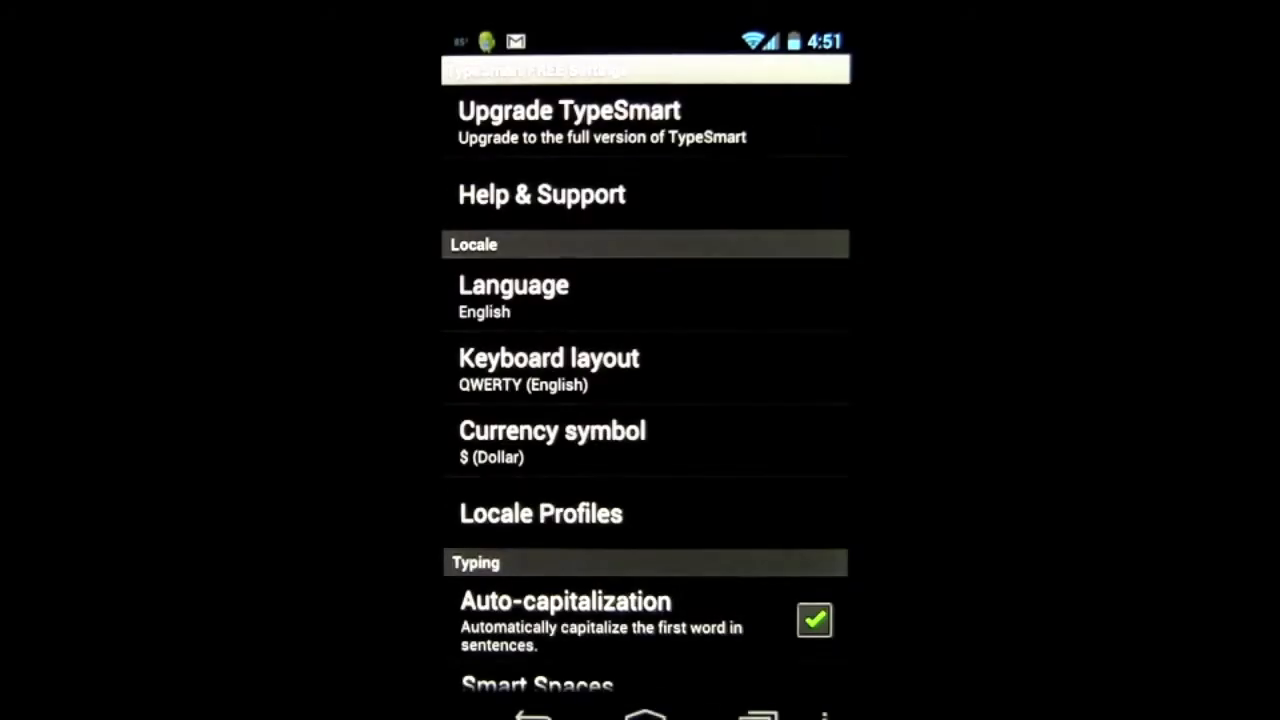
{"action": "scroll", "scroll_direction": "down", "scroll_amount": 3}
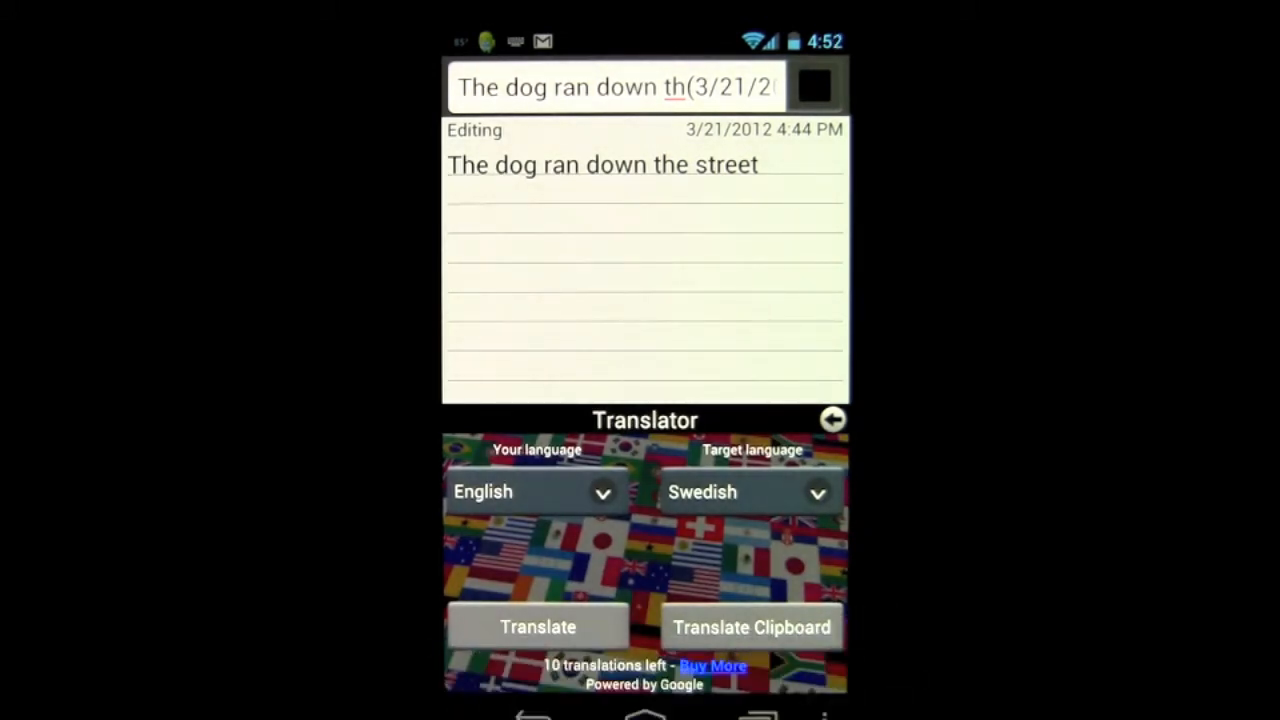
Close the Translator panel, then open and dismiss the TypeSmart menu to show the QWERTY keys.
{"action": "left_click", "coordinate": [614, 87]}
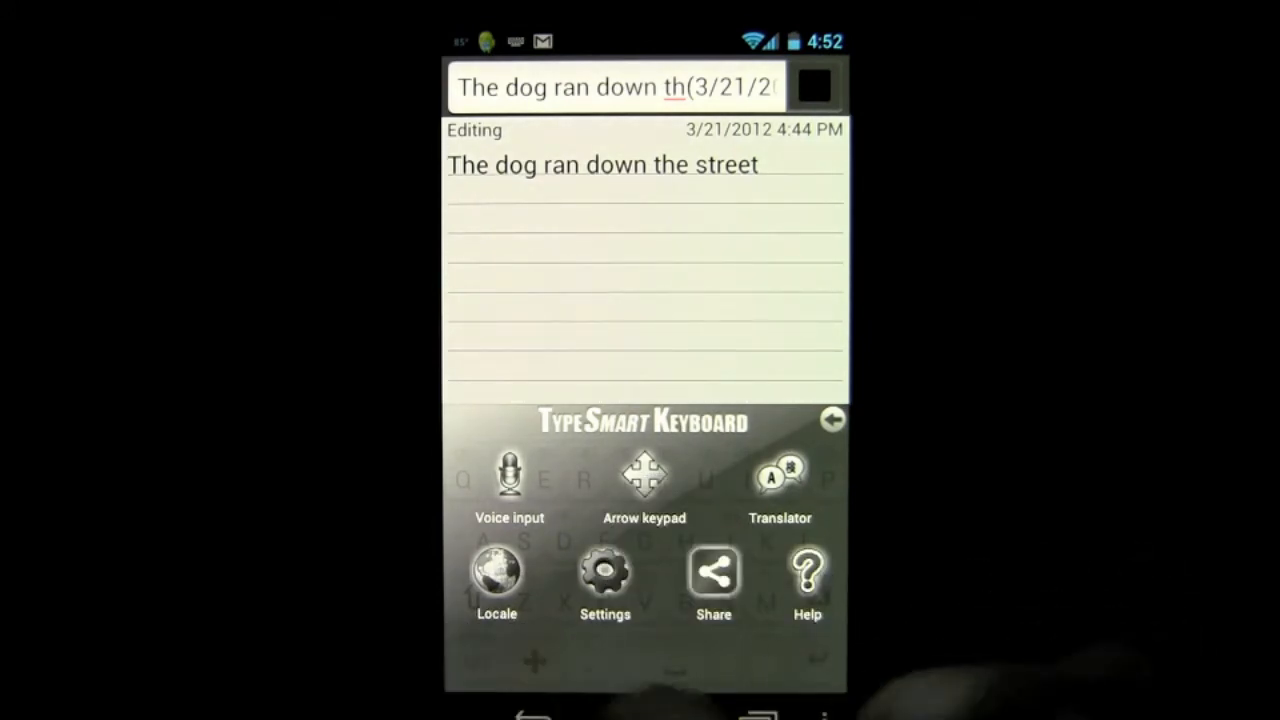
{"action": "left_click", "coordinate": [496, 575]}
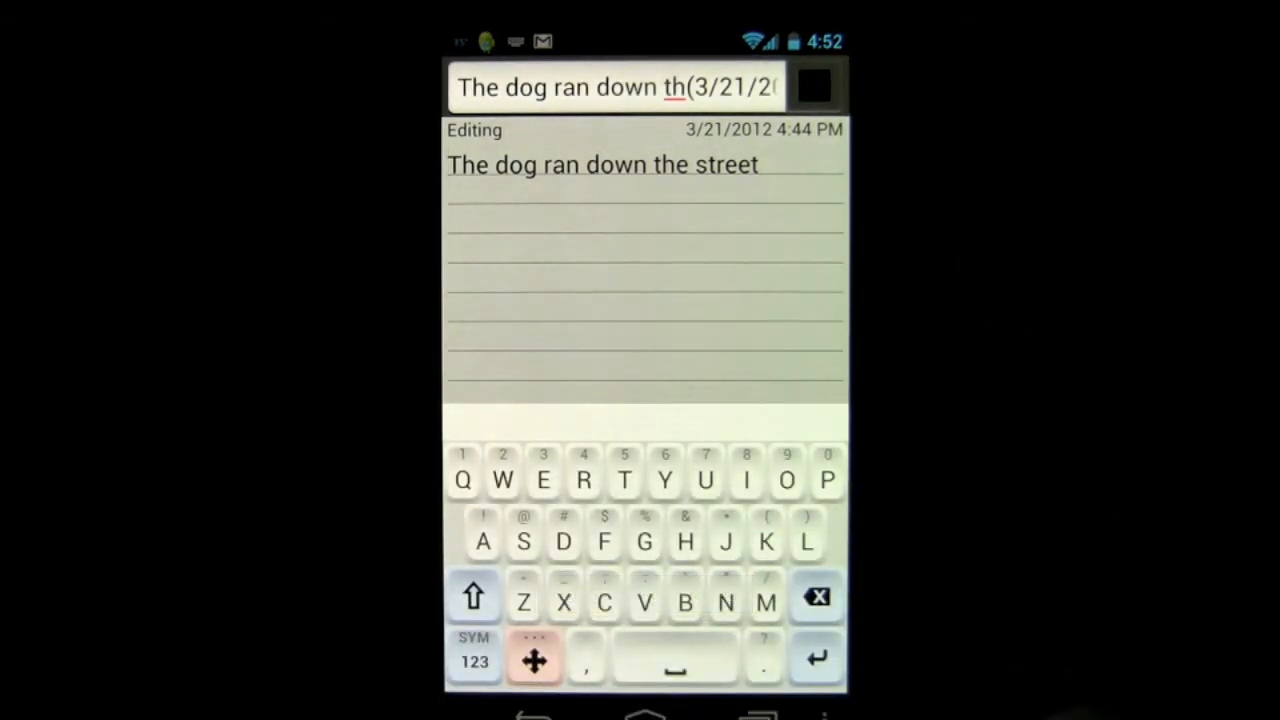
{"action": "left_click", "coordinate": [534, 660]}
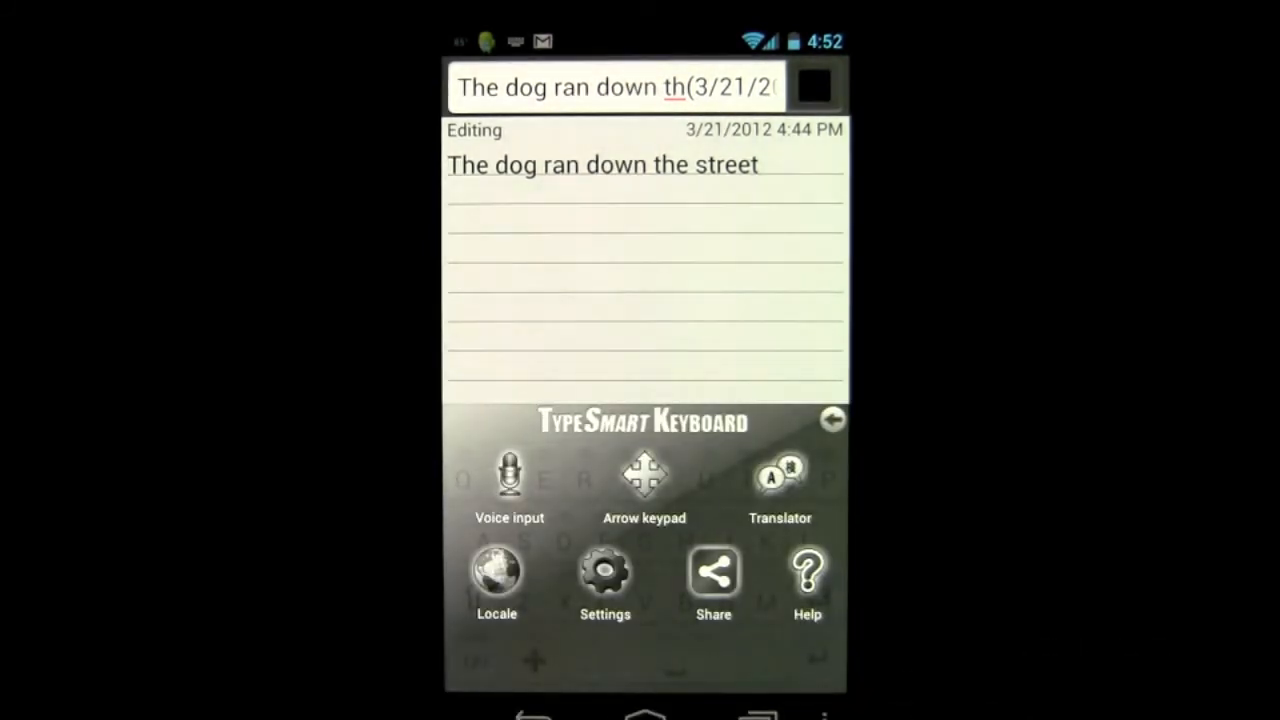
{"action": "left_click", "coordinate": [604, 572]}
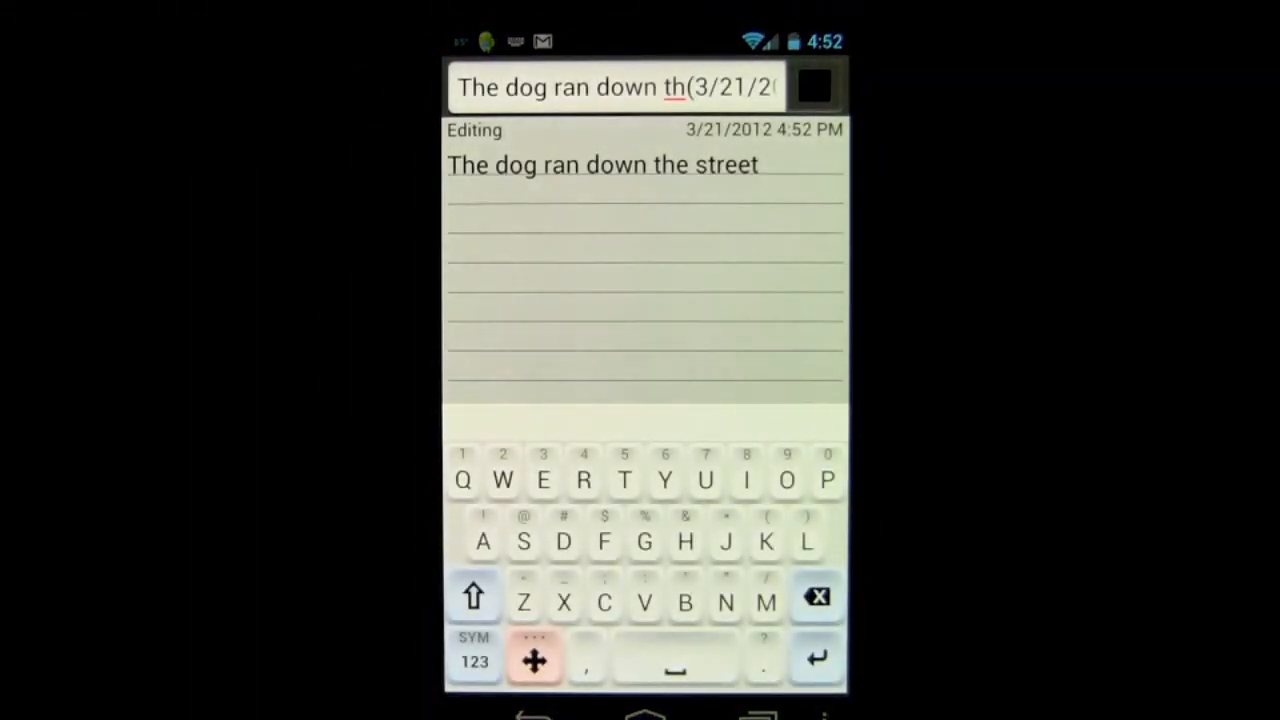
Browse the Share with app list, then open the Symbols & Punctuation set.
{"action": "left_click", "coordinate": [533, 541]}
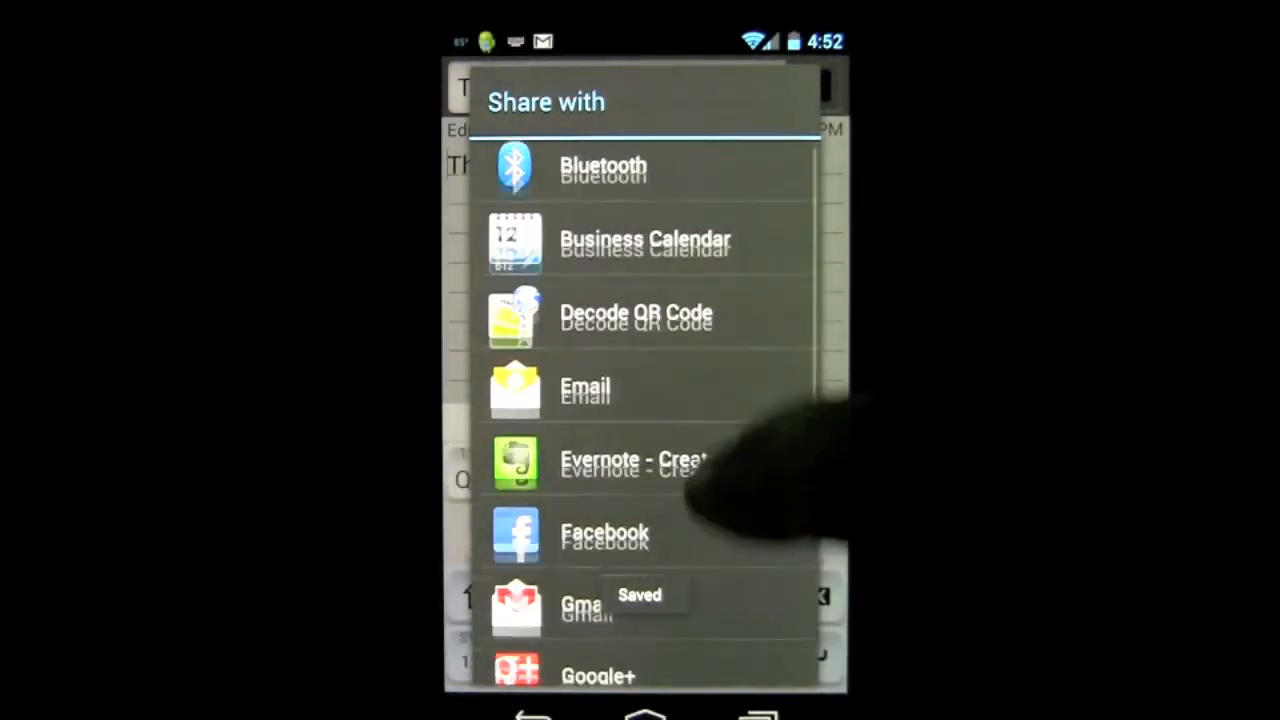
{"action": "scroll", "scroll_direction": "down", "scroll_amount": 3}
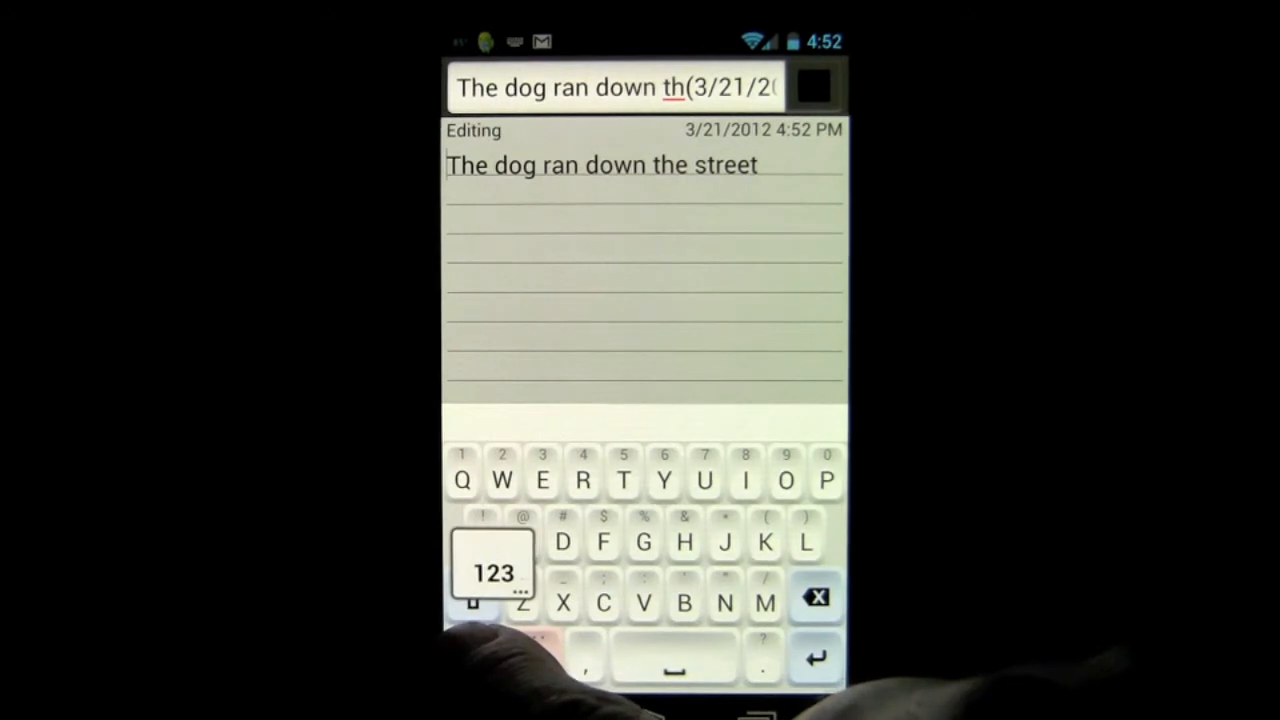
{"action": "left_click", "coordinate": [492, 572]}
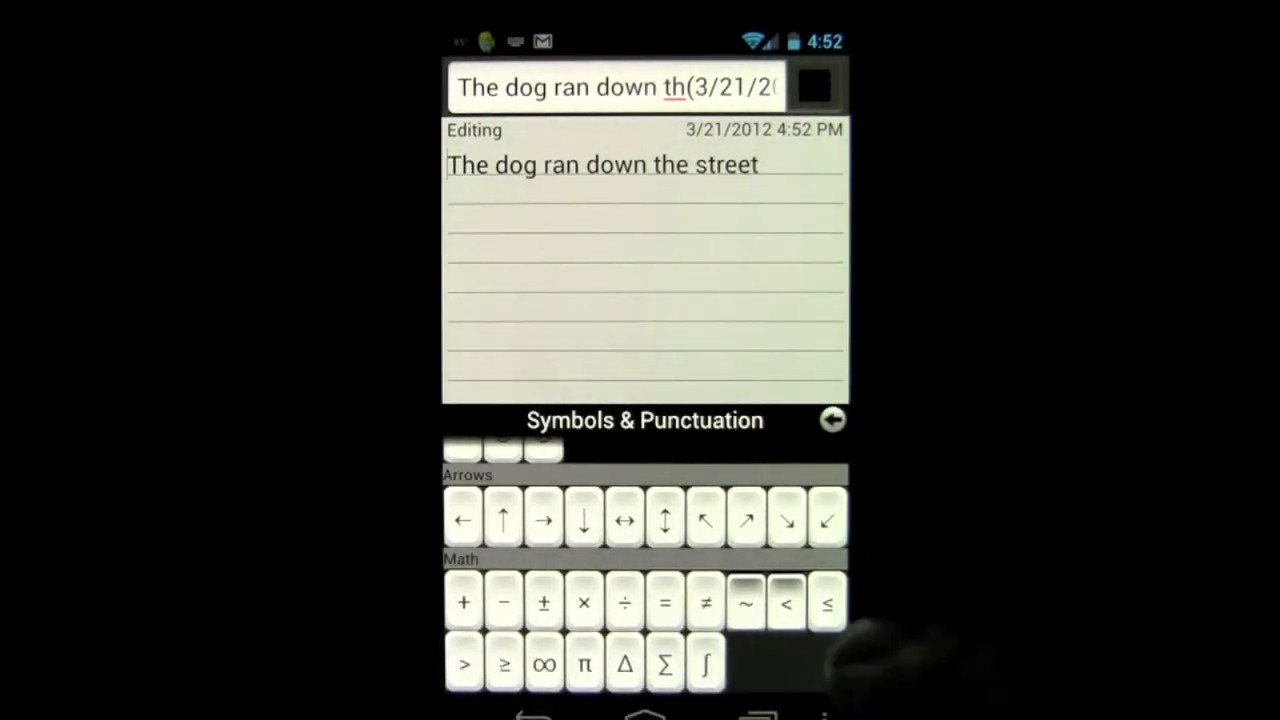
Browse the Latin Extended symbols, return to letters, and type 'G' after 'street'.
{"action": "scroll", "scroll_direction": "down", "scroll_amount": 3}
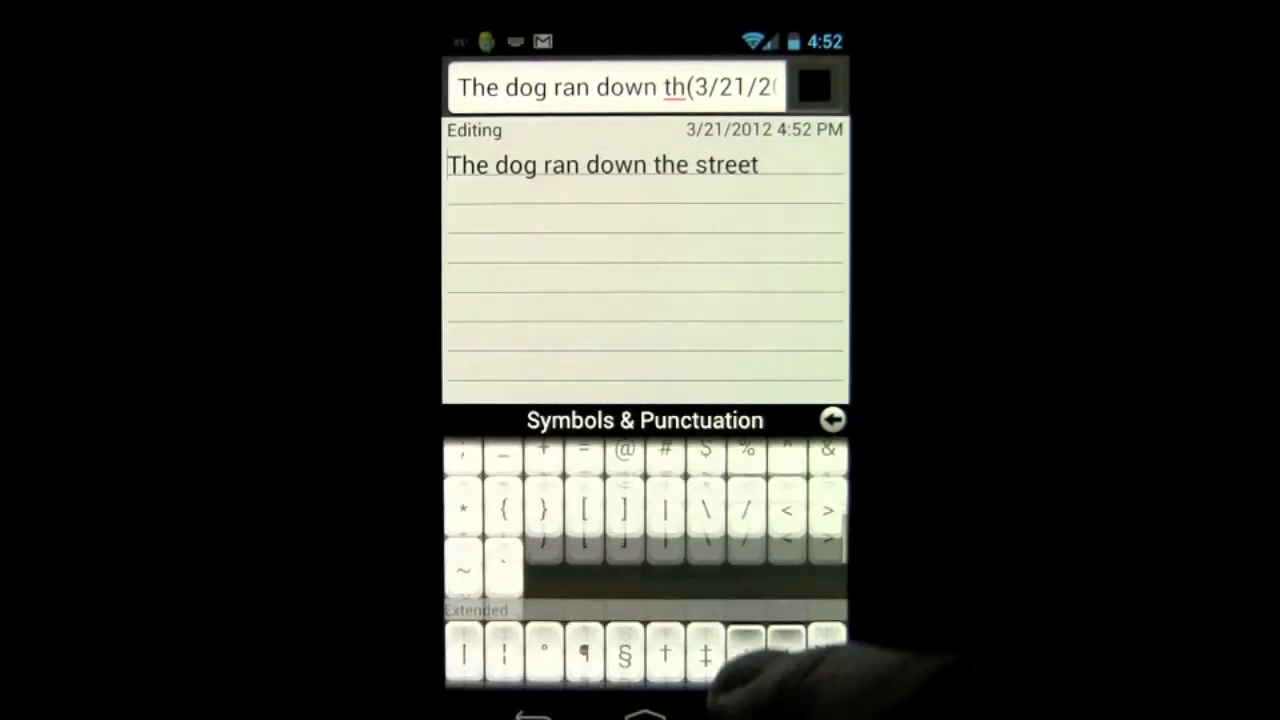
{"action": "left_click", "coordinate": [477, 609]}
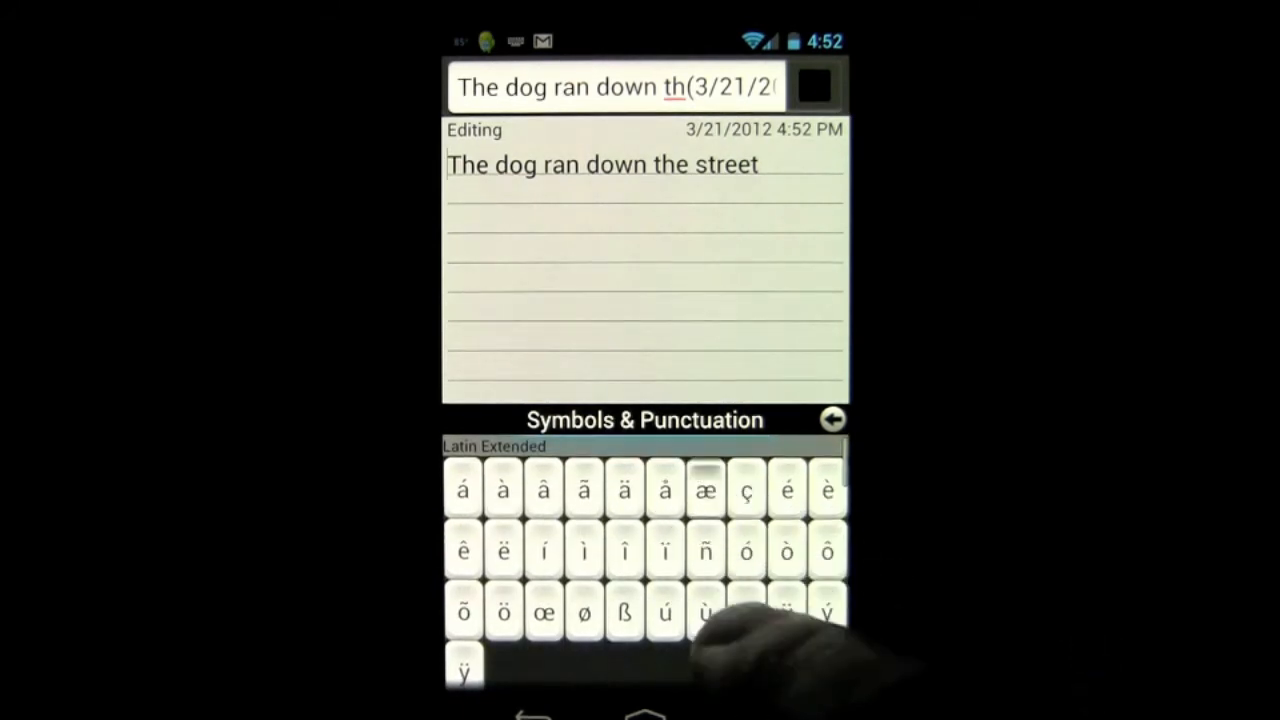
{"action": "left_click", "coordinate": [832, 419]}
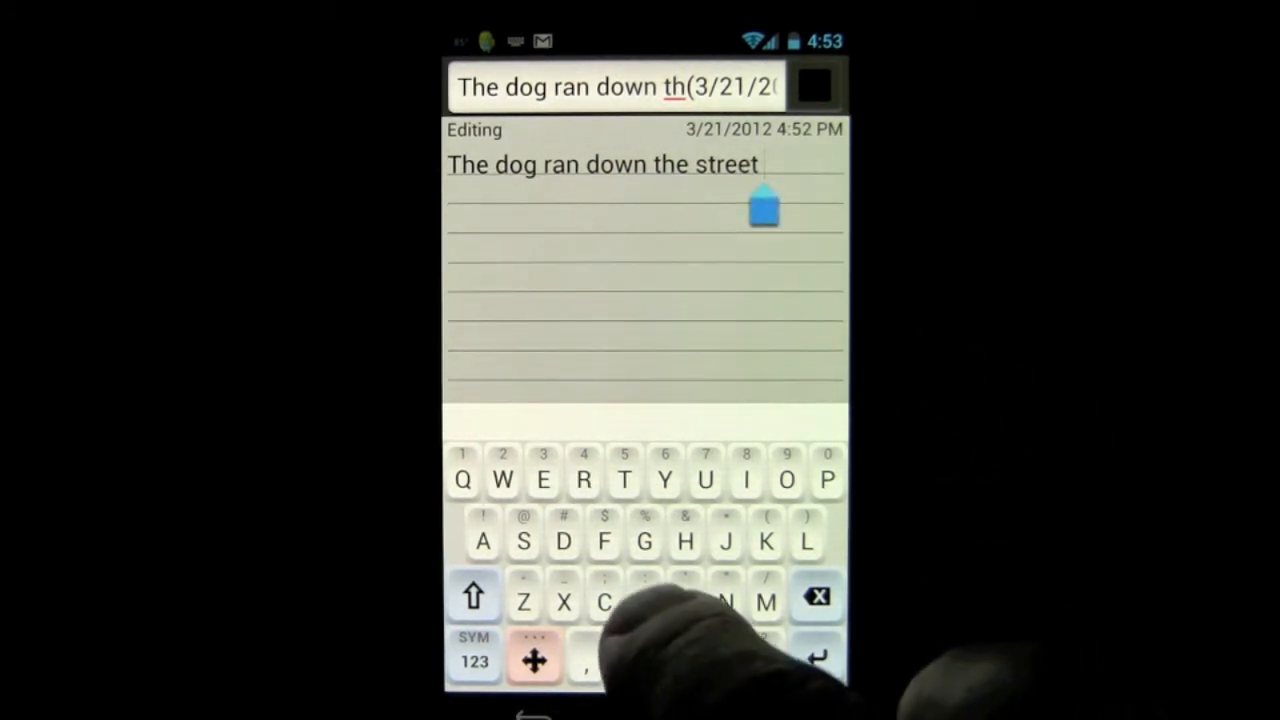
{"action": "type", "text": "G"}
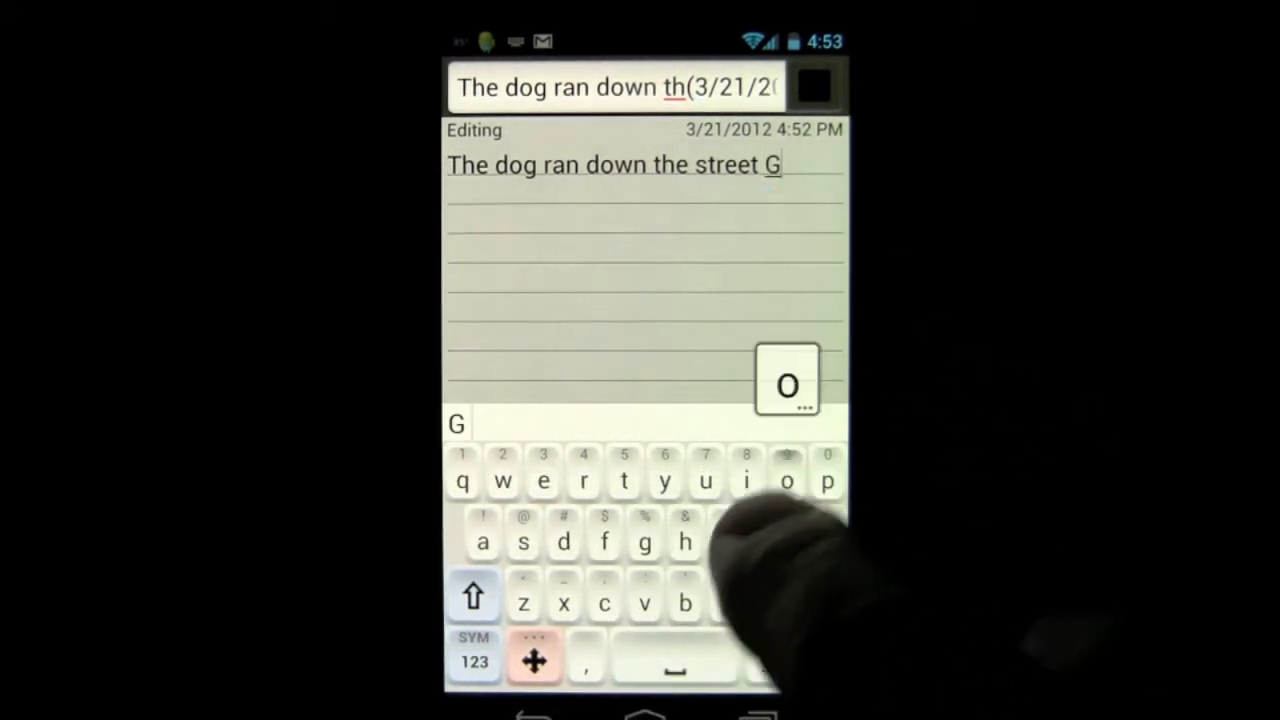